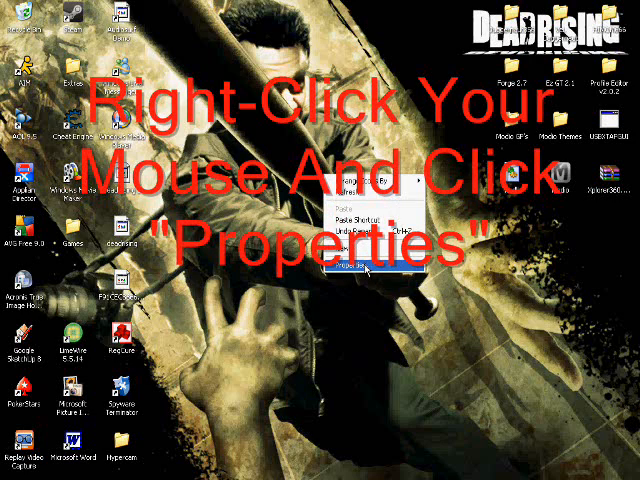
Step: Open Display Properties from the desktop and show the Settings tab with resolution and colour quality
{"action": "left_click", "coordinate": [360, 268]}
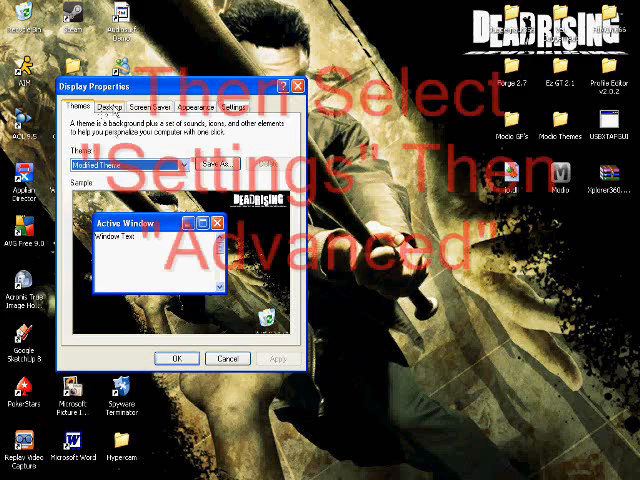
{"action": "left_click", "coordinate": [187, 100]}
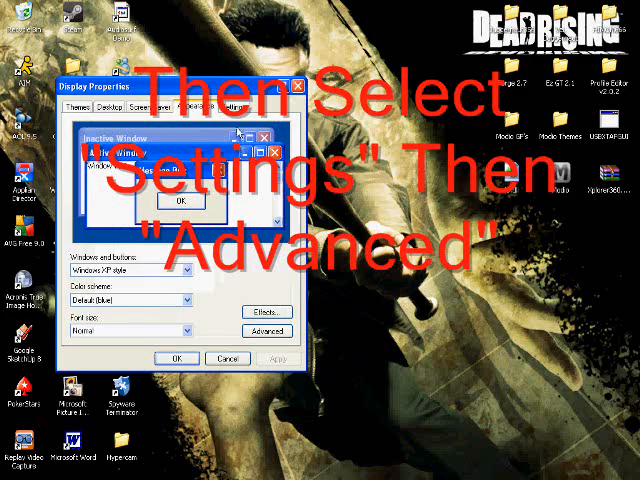
{"action": "left_click", "coordinate": [233, 106]}
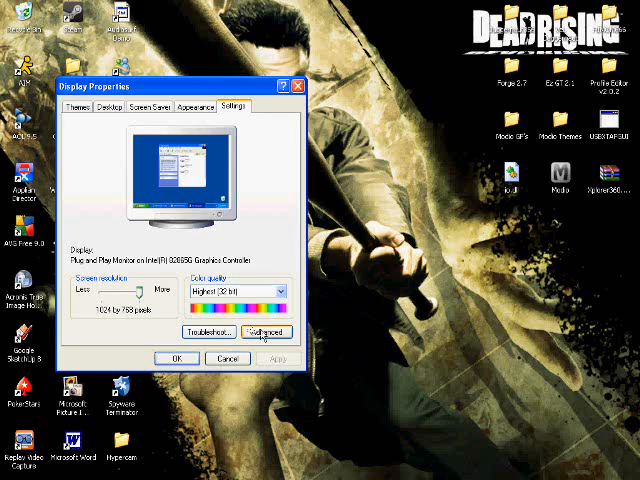
Step: Open the adapter's Advanced settings on the Troubleshoot tab, showing hardware acceleration at Full
{"action": "left_click", "coordinate": [264, 331]}
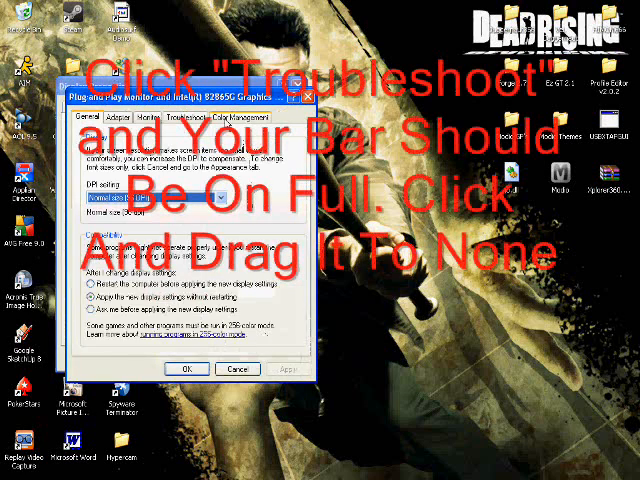
{"action": "left_click", "coordinate": [190, 121]}
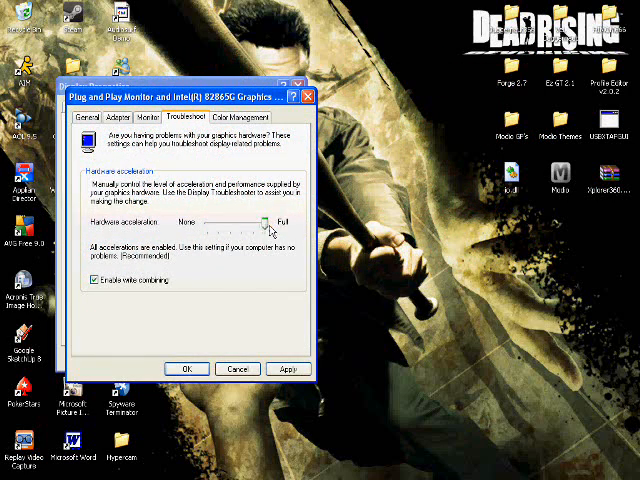
Step: Drag hardware acceleration from Full to None and close the dialogs with OK
{"action": "left_click_drag", "start_coordinate": [263, 219], "coordinate": [210, 219]}
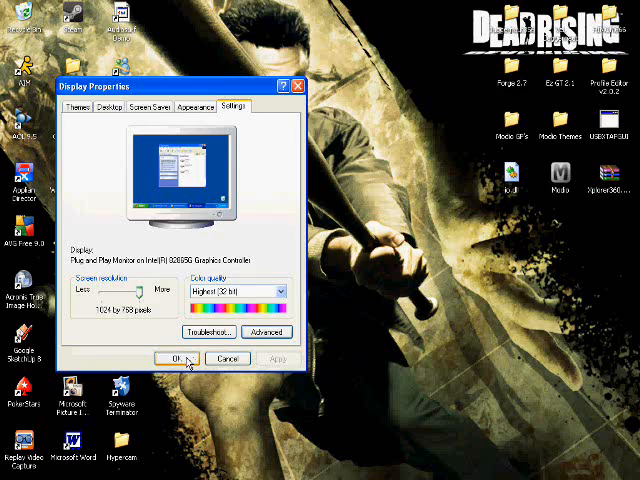
{"action": "left_click", "coordinate": [178, 358]}
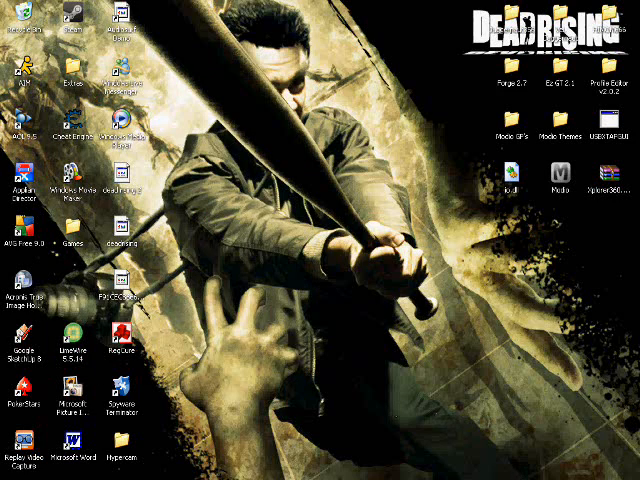